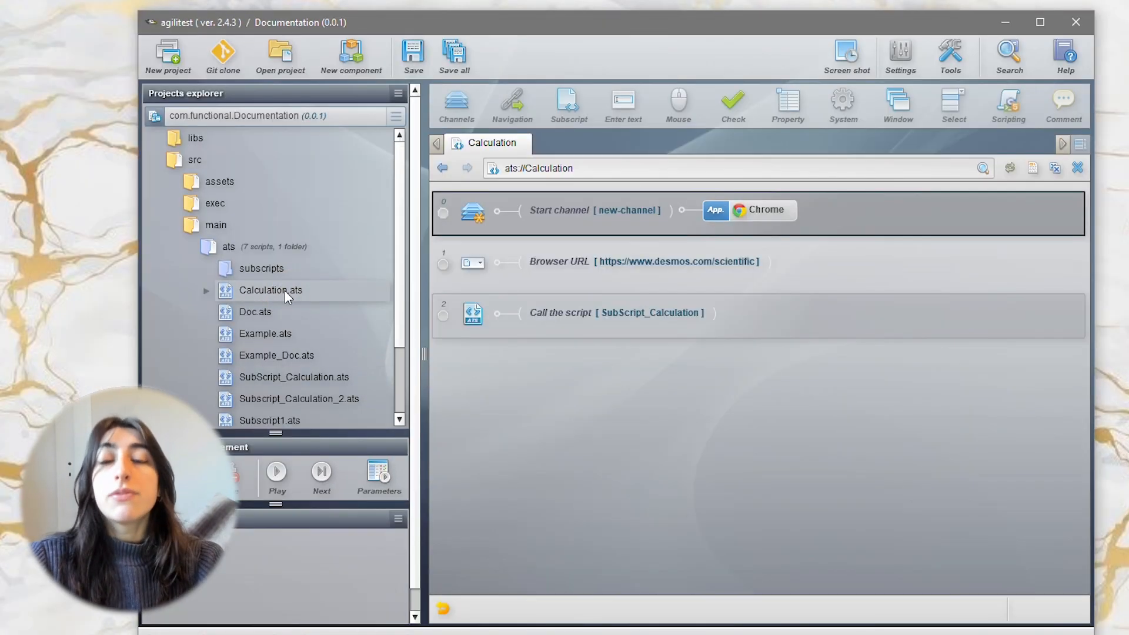
pyautogui.moveTo(286, 381)
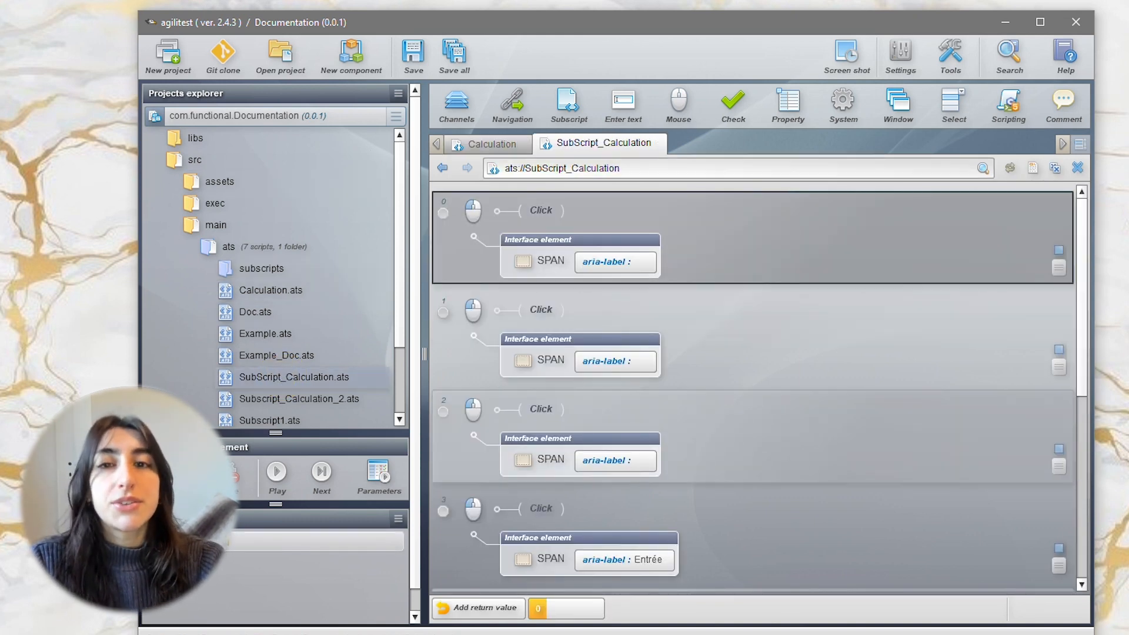
# - Scroll through SubScript_Calculation's Click, Check property and Property actions
pyautogui.scroll(-3)
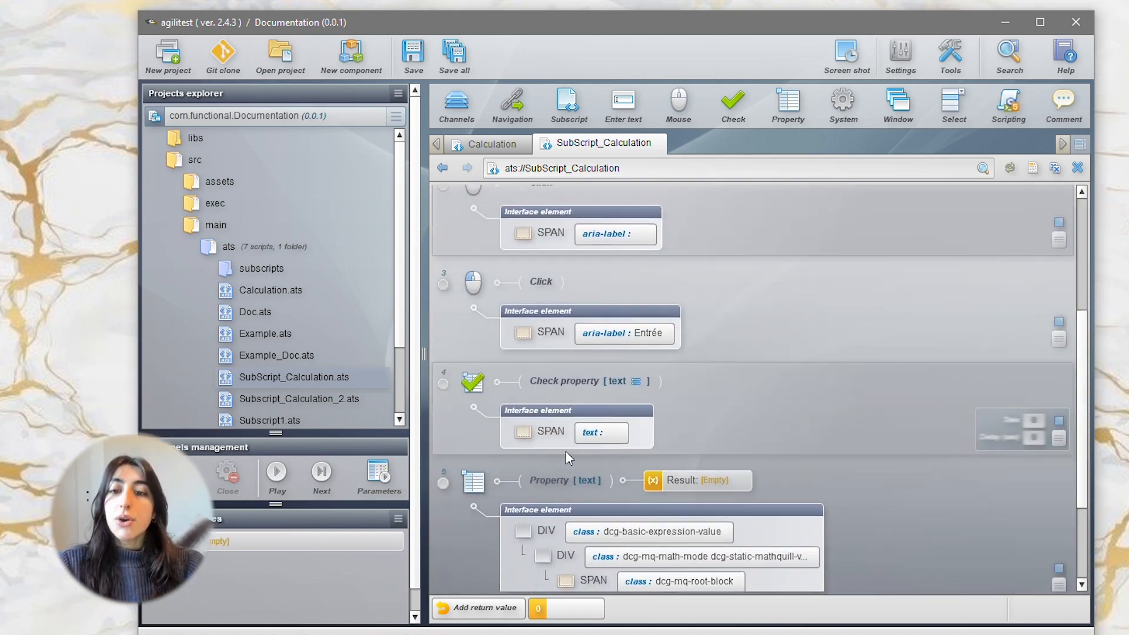
pyautogui.scroll(-3)
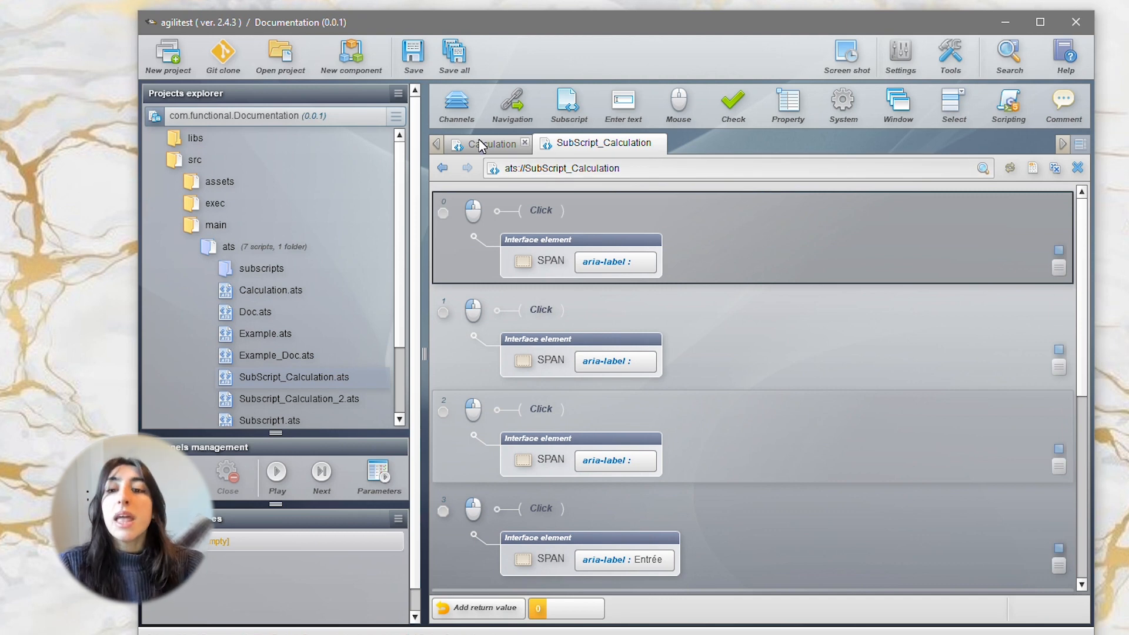
# - Open JsonFile.json from Calculation, try adding an 'example' parameter and an iteration, then sort columns
pyautogui.click(489, 143)
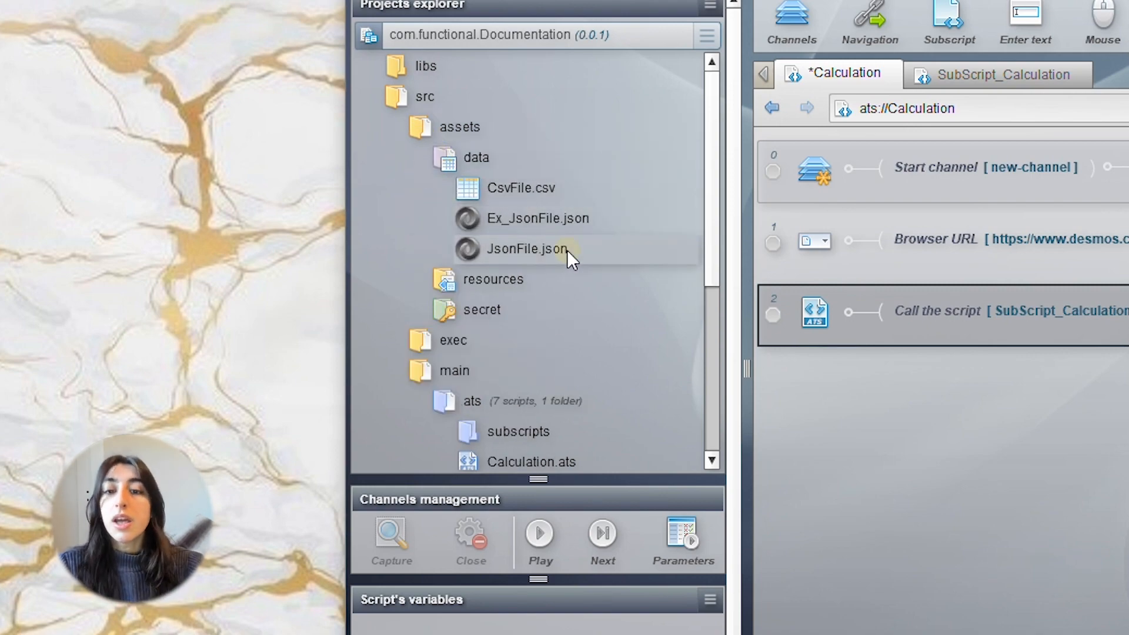
pyautogui.doubleClick(526, 249)
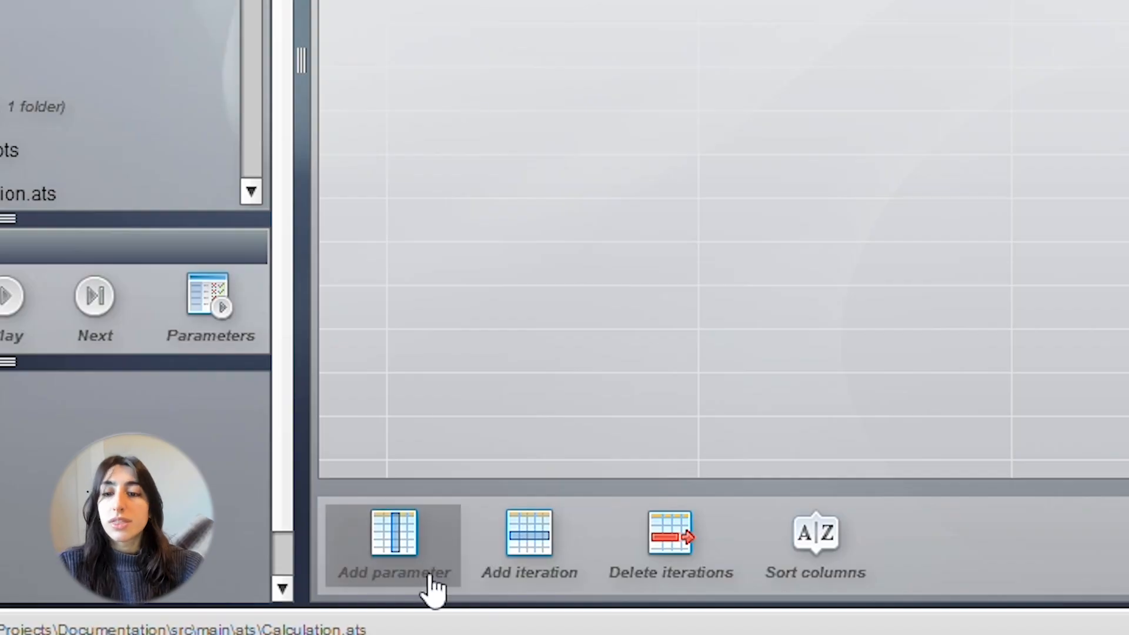
pyautogui.click(394, 538)
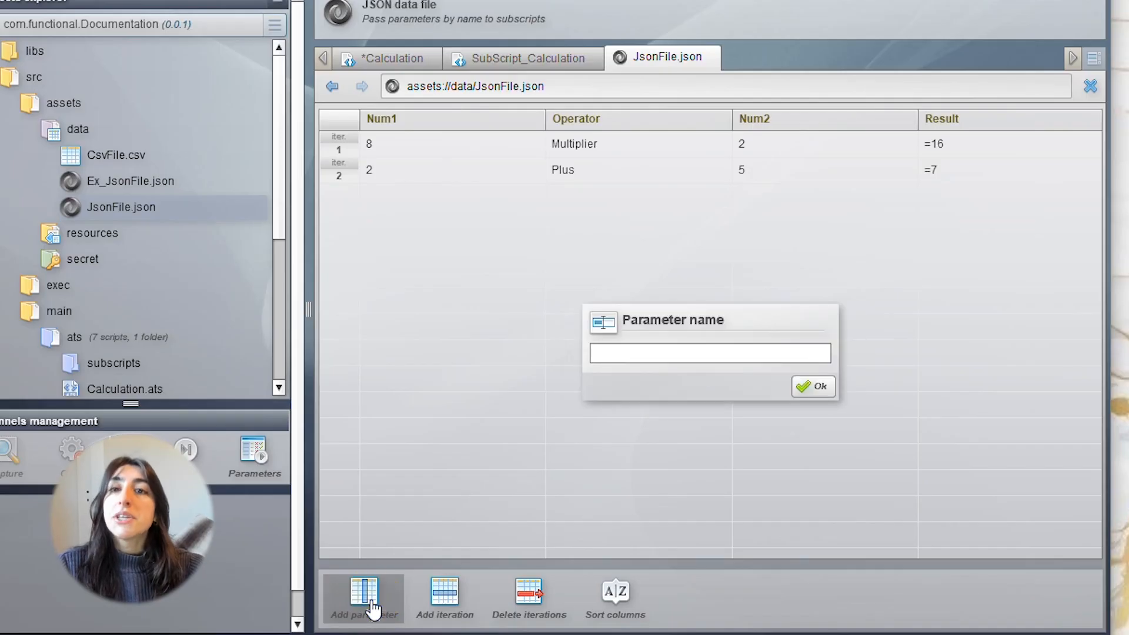
pyautogui.write('example')
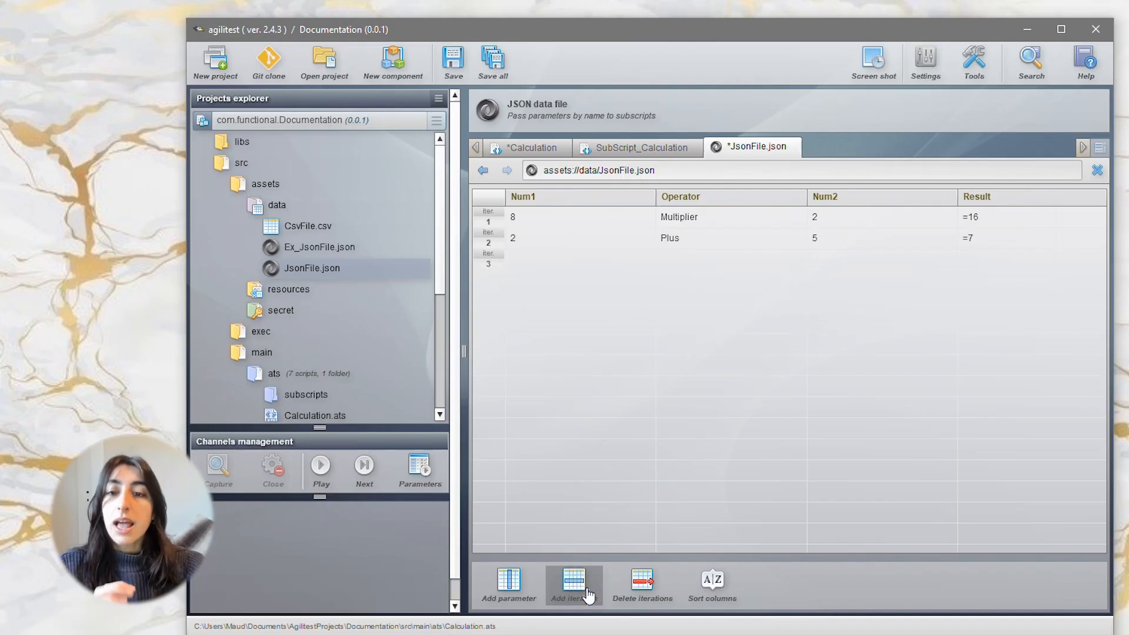
pyautogui.click(642, 583)
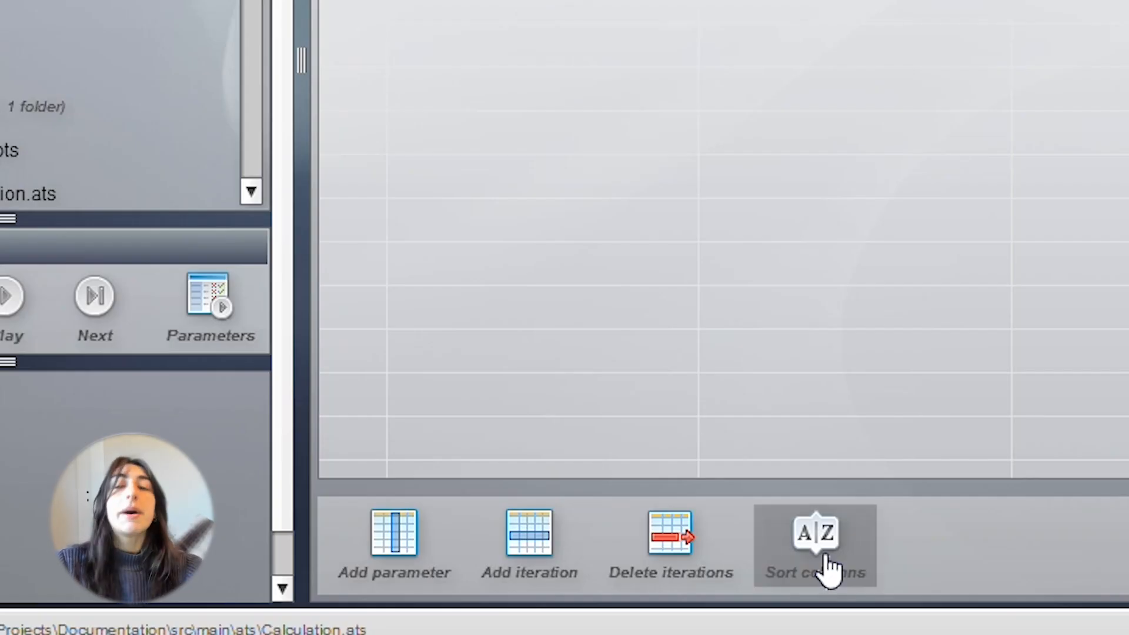
pyautogui.click(815, 534)
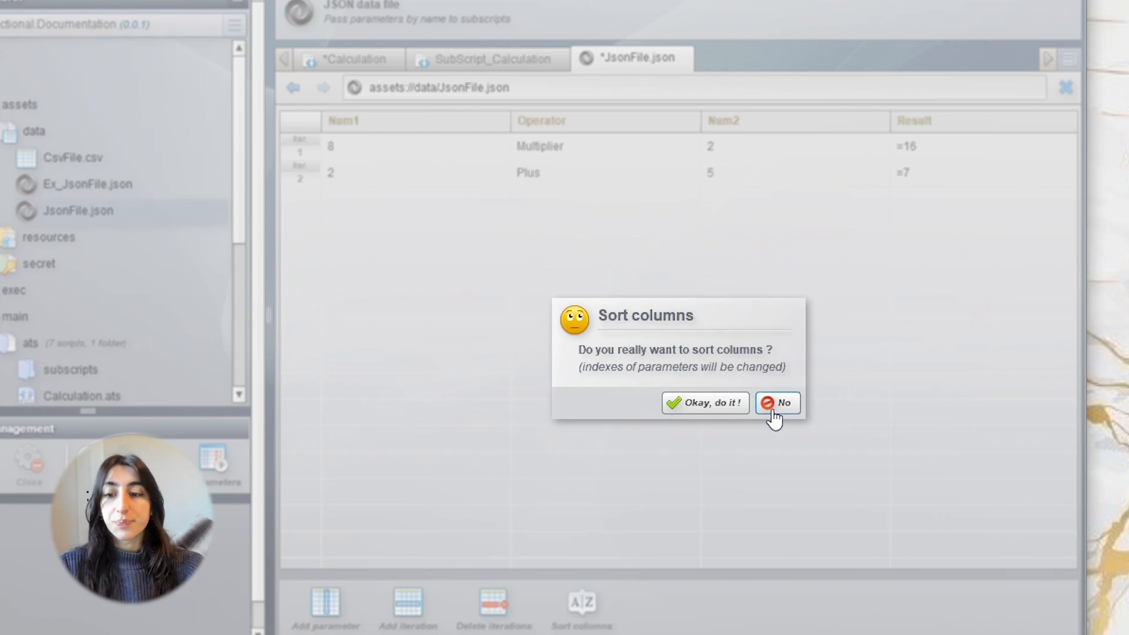
# - Decline column sorting and select the first data iteration in JsonFile.json
pyautogui.click(778, 403)
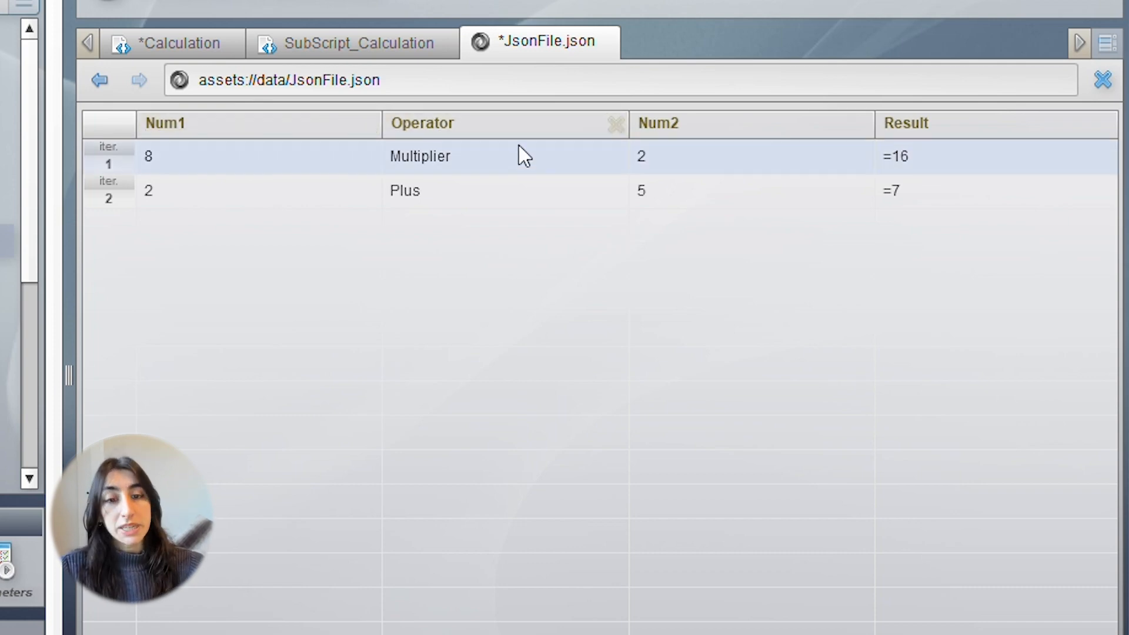
pyautogui.click(406, 190)
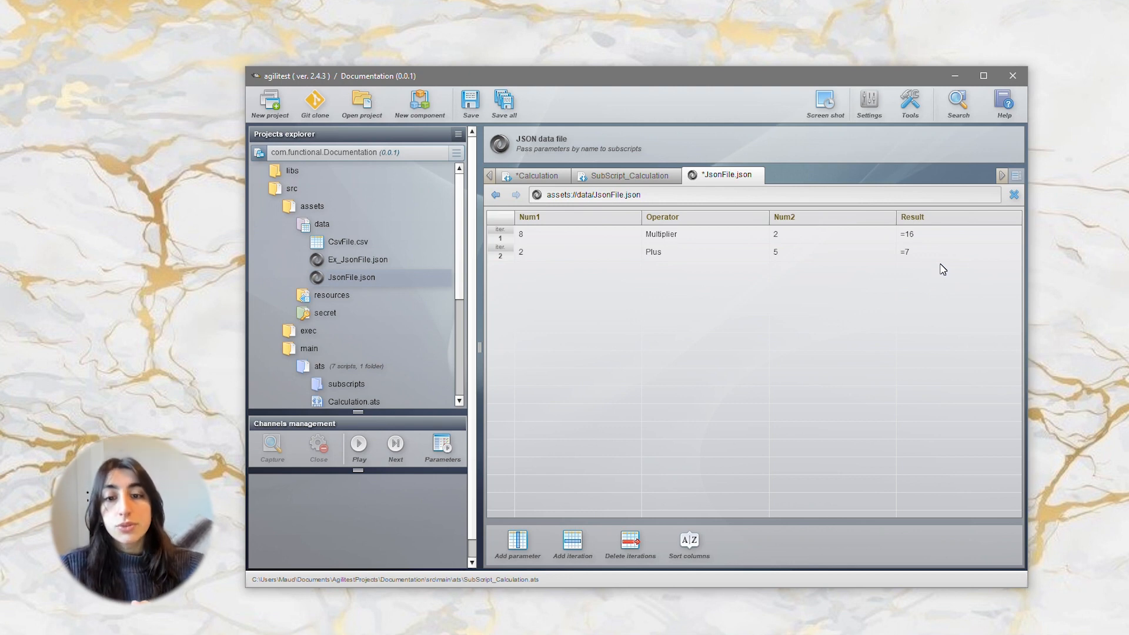
# - Link JsonFile.json as the subscript call's data file, then reopen the JSON table
pyautogui.click(533, 176)
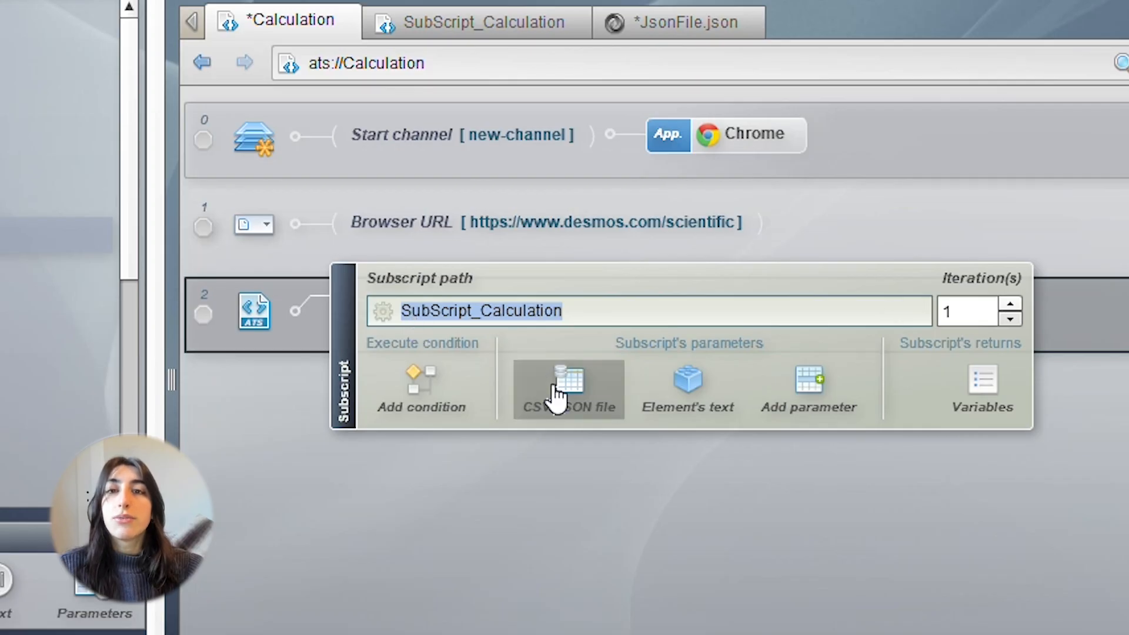
pyautogui.click(568, 386)
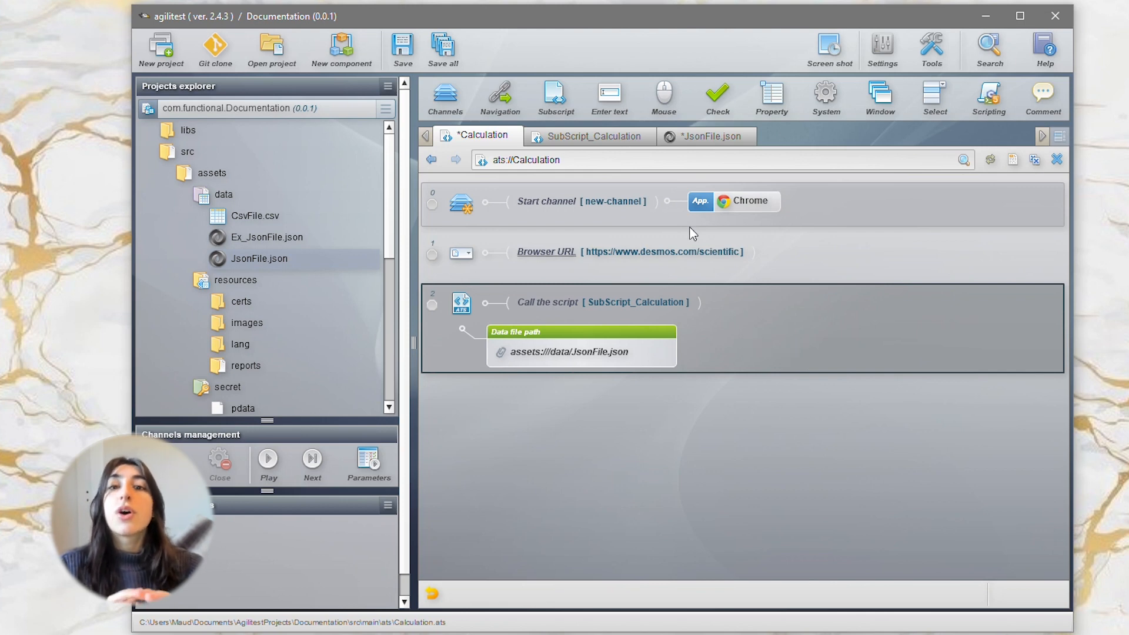
pyautogui.click(712, 137)
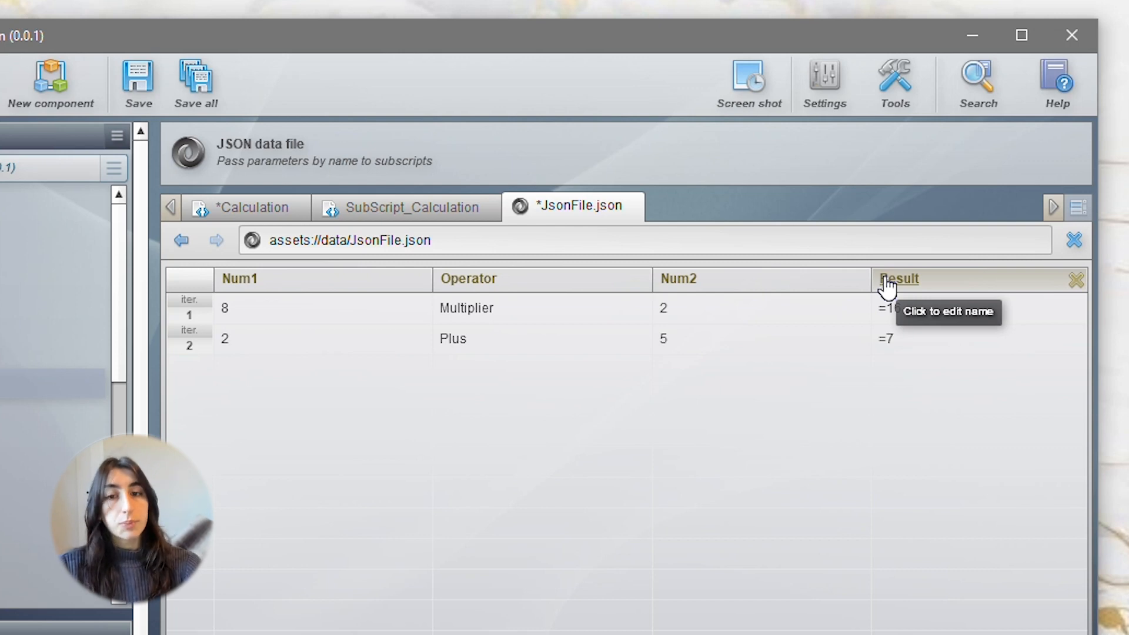
# - Replace SubScript_Calculation's fixed values with §param(Num…) and §param(Re…) data parameters
pyautogui.click(471, 97)
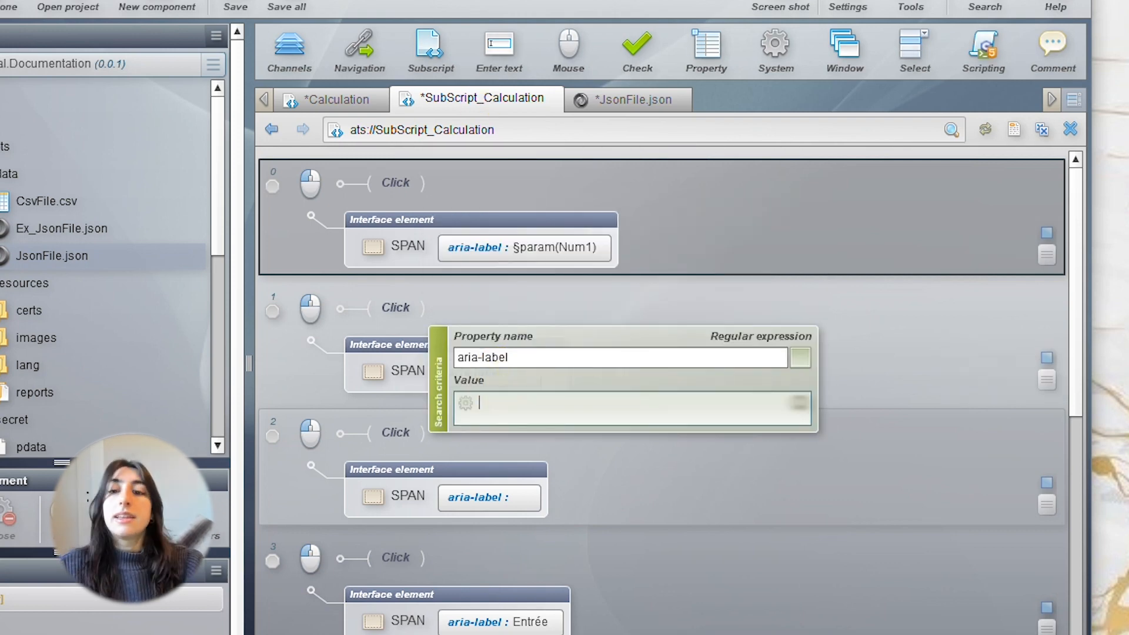
pyautogui.write('§param(Operator')
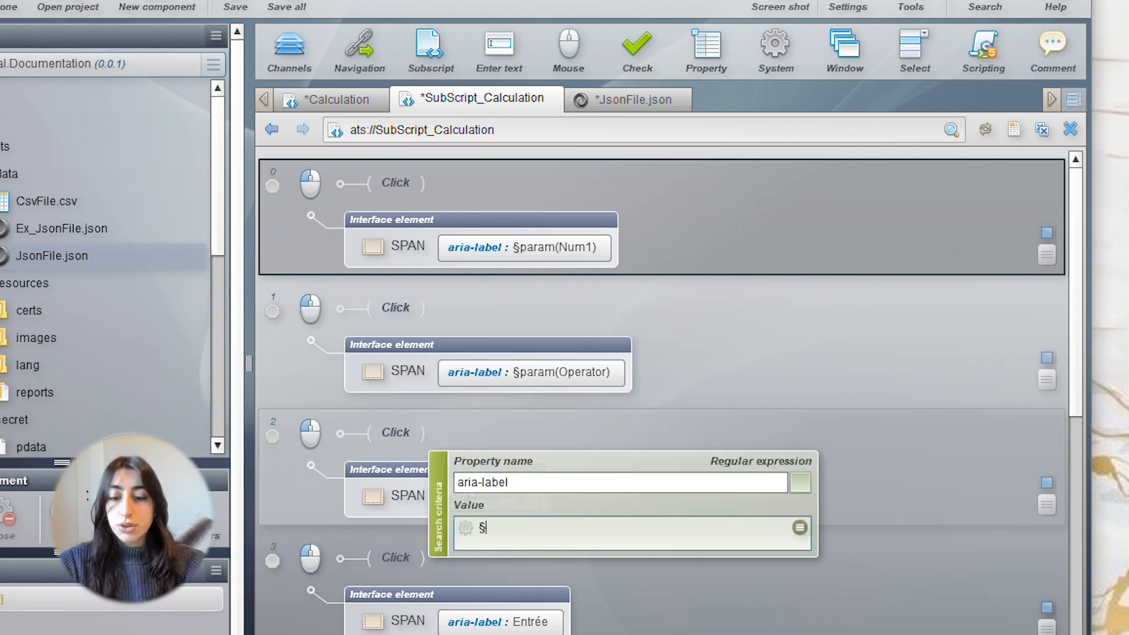
pyautogui.write('param(Num2')
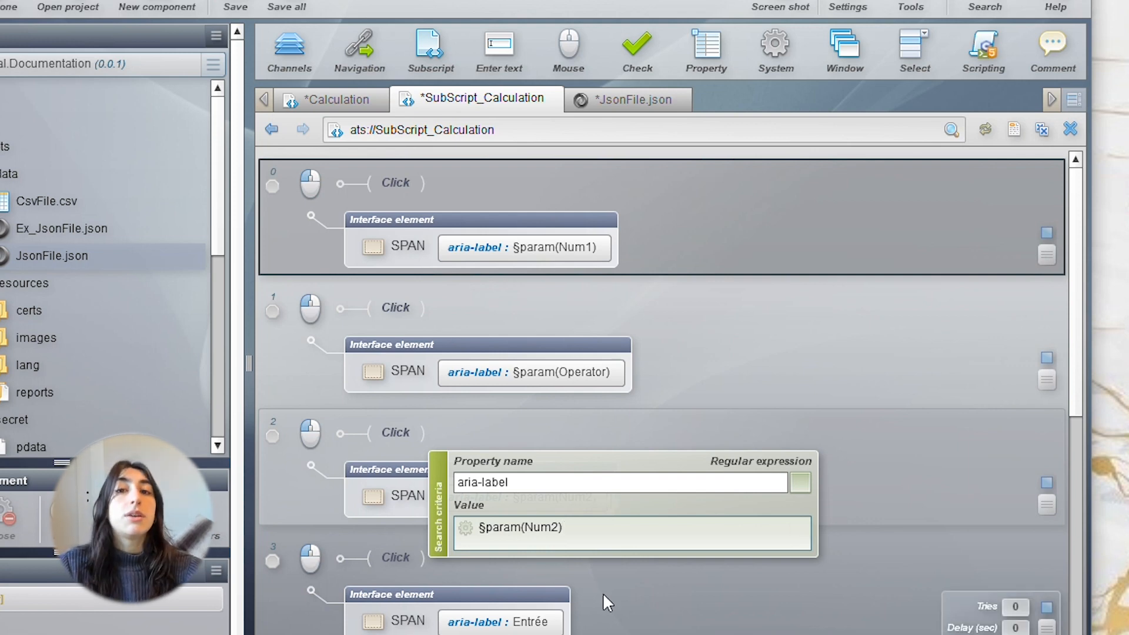
pyautogui.scroll(-3)
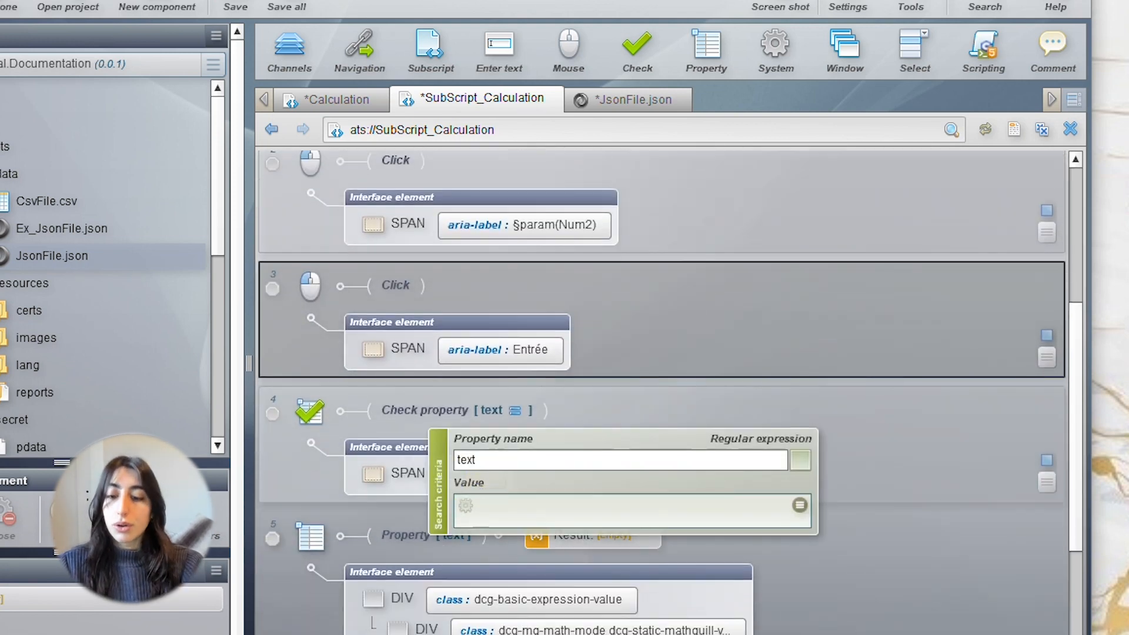
pyautogui.write('§param(Re')
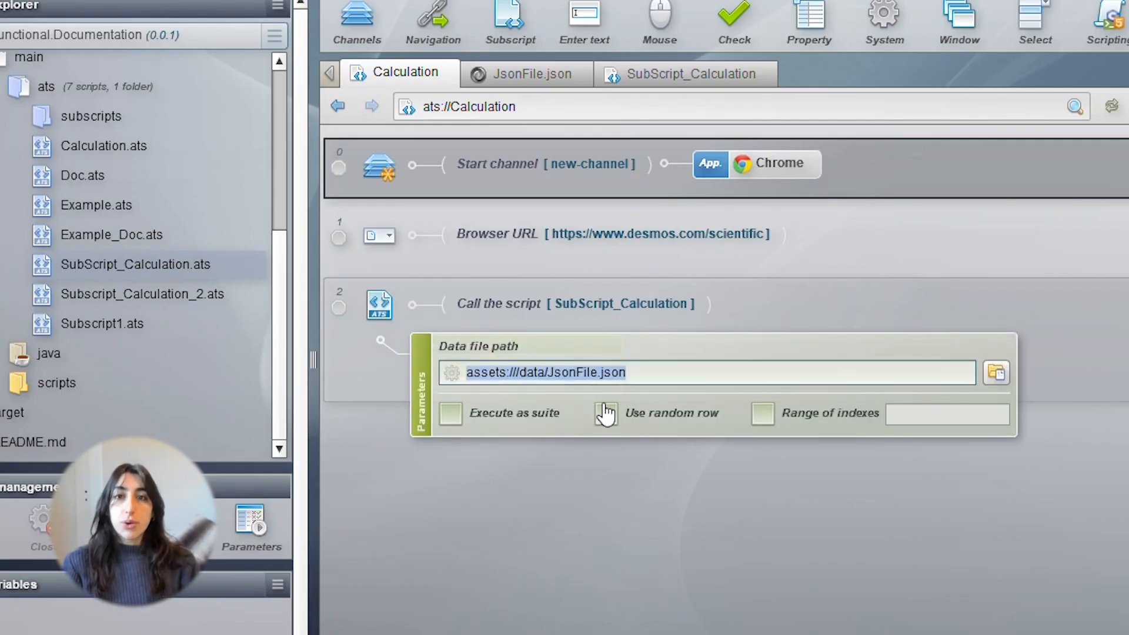
pyautogui.moveTo(595, 410)
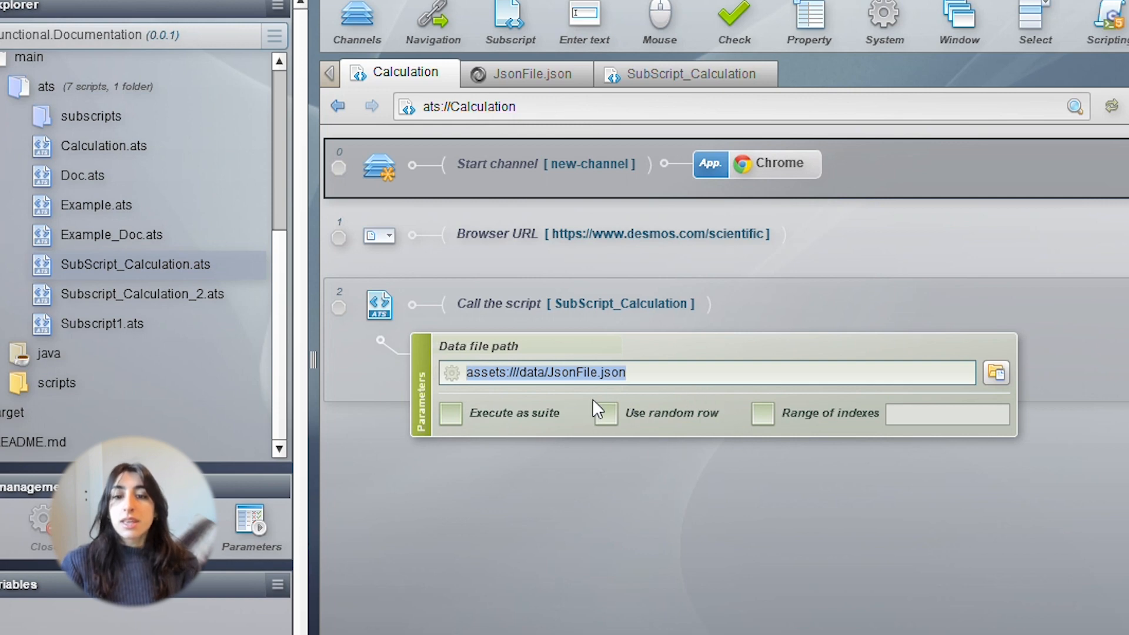
pyautogui.click(606, 413)
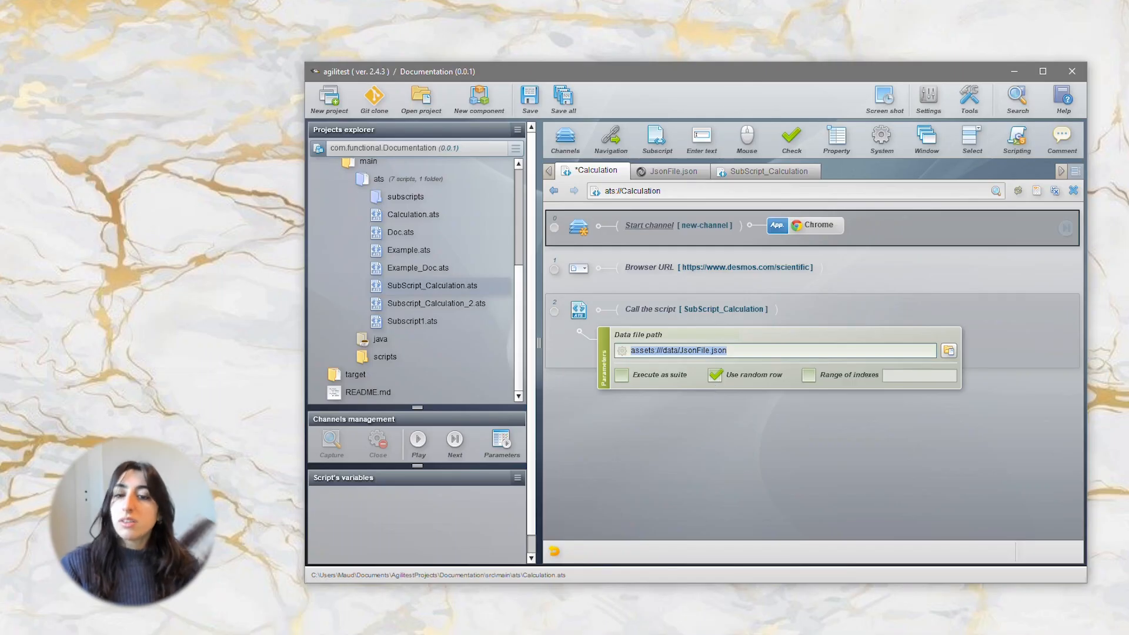
pyautogui.click(670, 171)
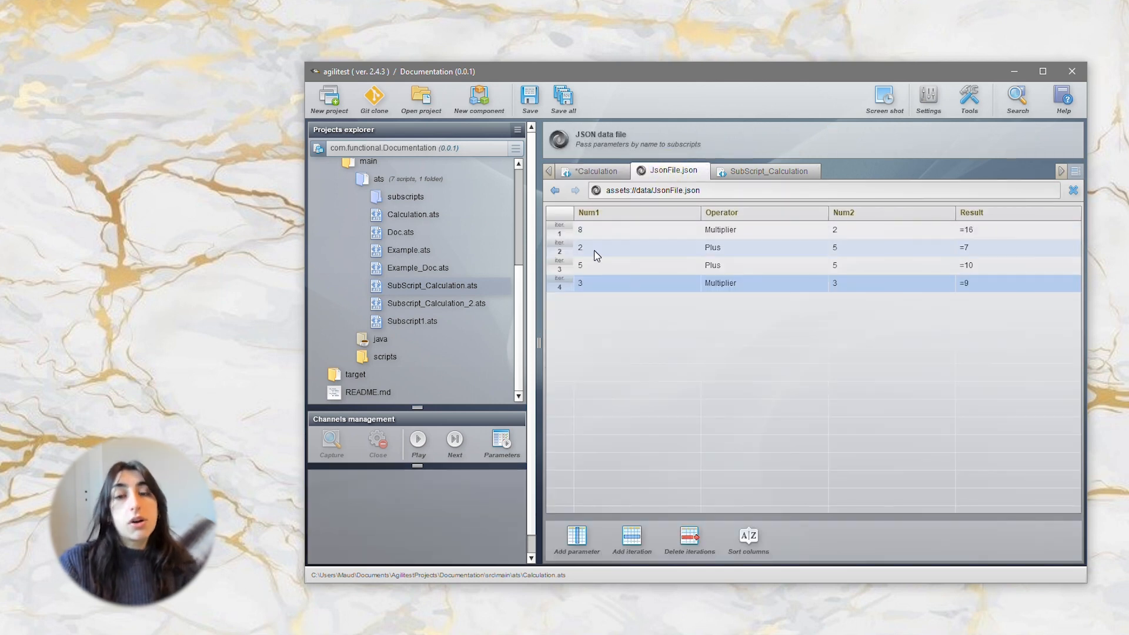
pyautogui.click(595, 170)
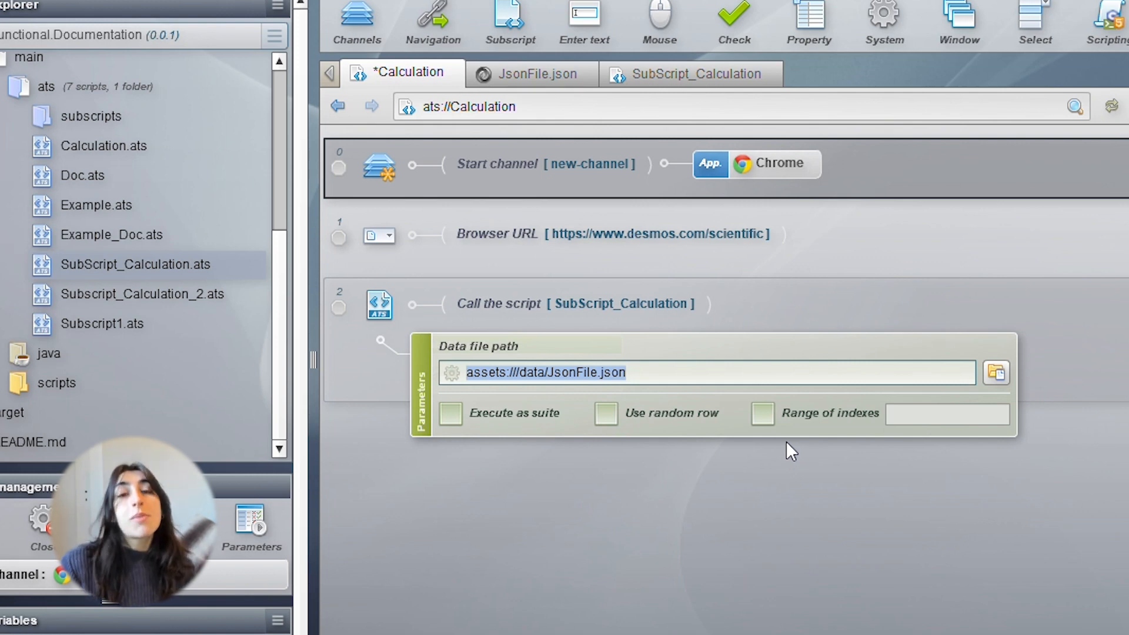
# - Restrict the subscript call to data rows 2-4, then remove that range
pyautogui.click(764, 414)
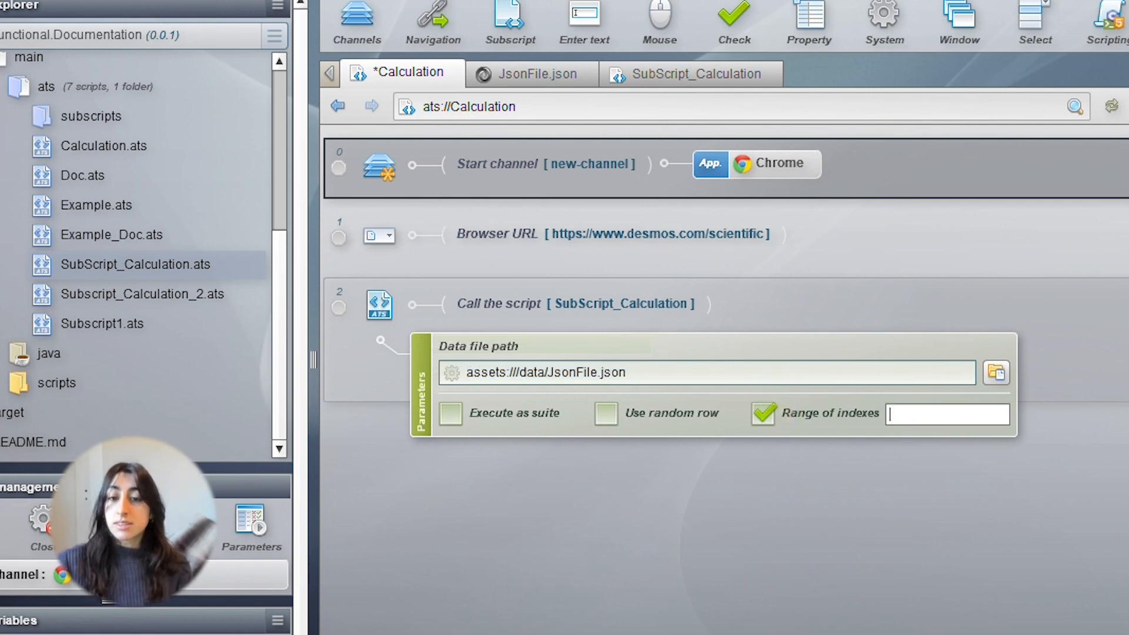
pyautogui.write('2-4')
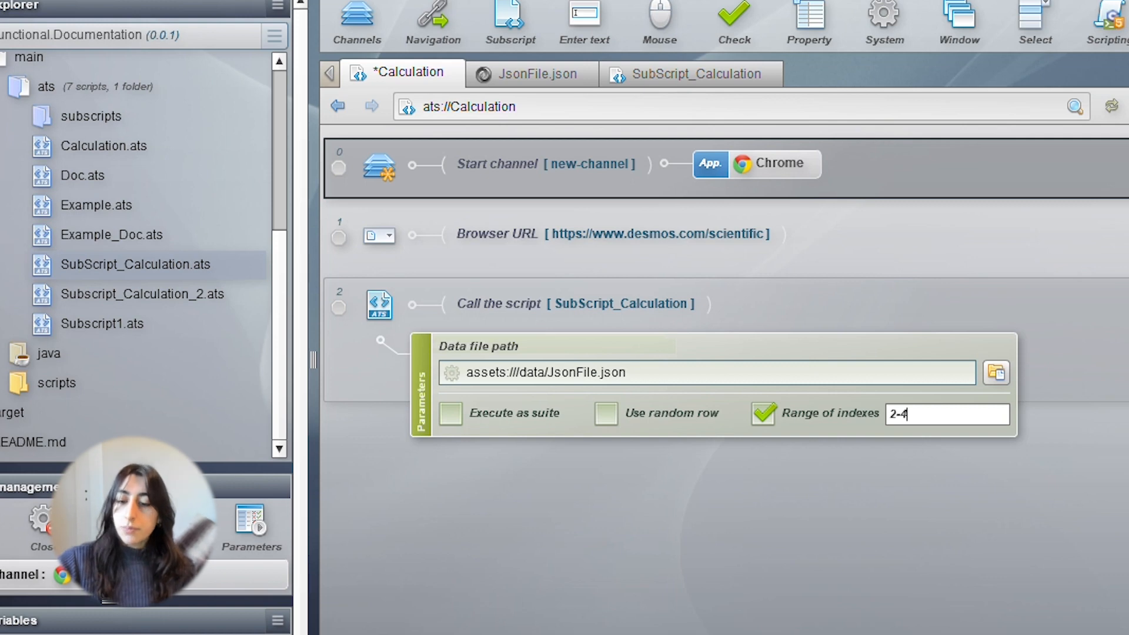
pyautogui.moveTo(877, 443)
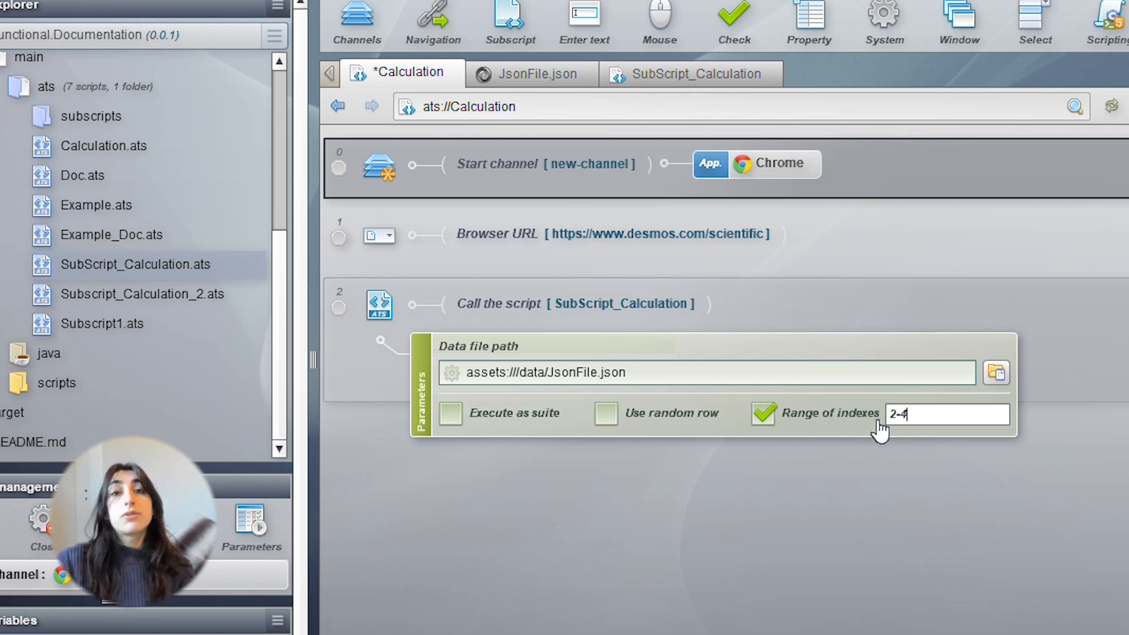
pyautogui.moveTo(963, 471)
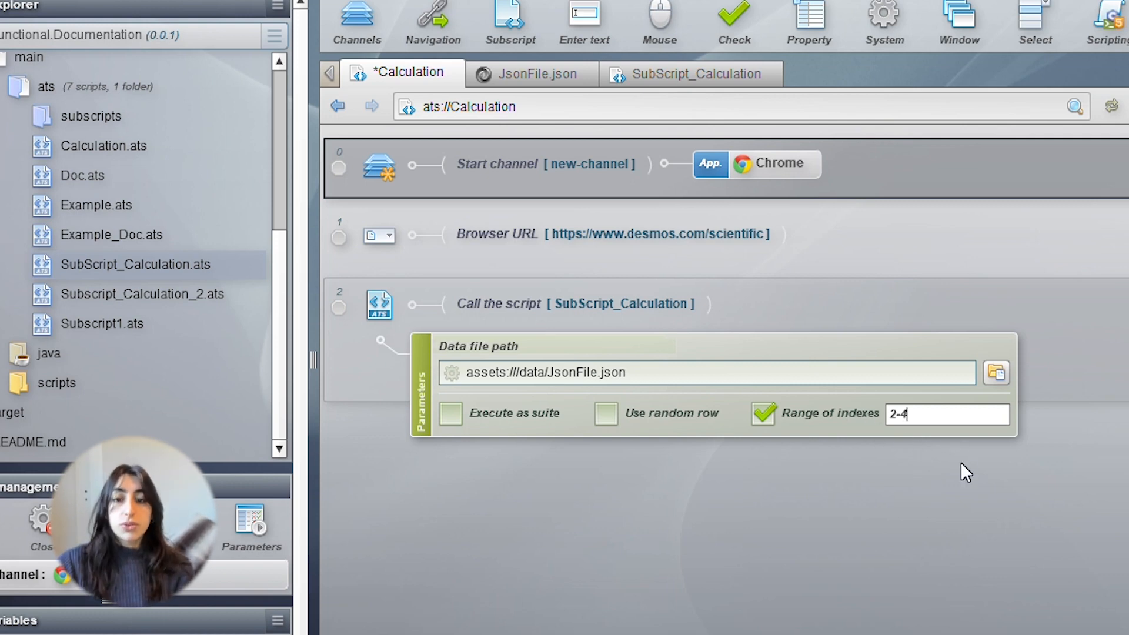
pyautogui.moveTo(1026, 420)
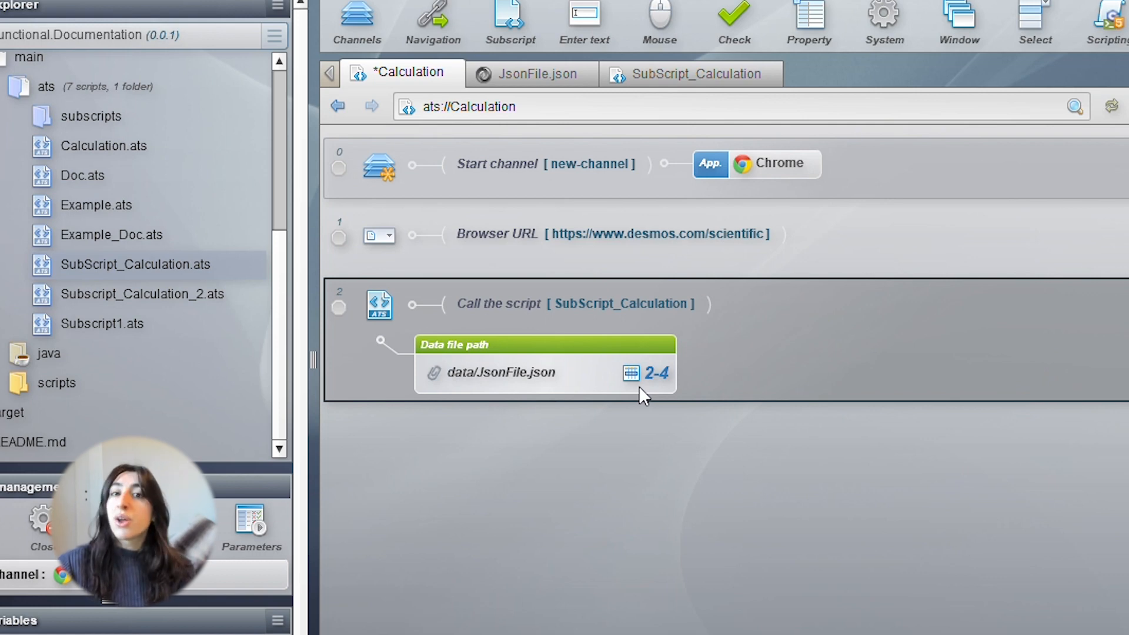
pyautogui.moveTo(516, 381)
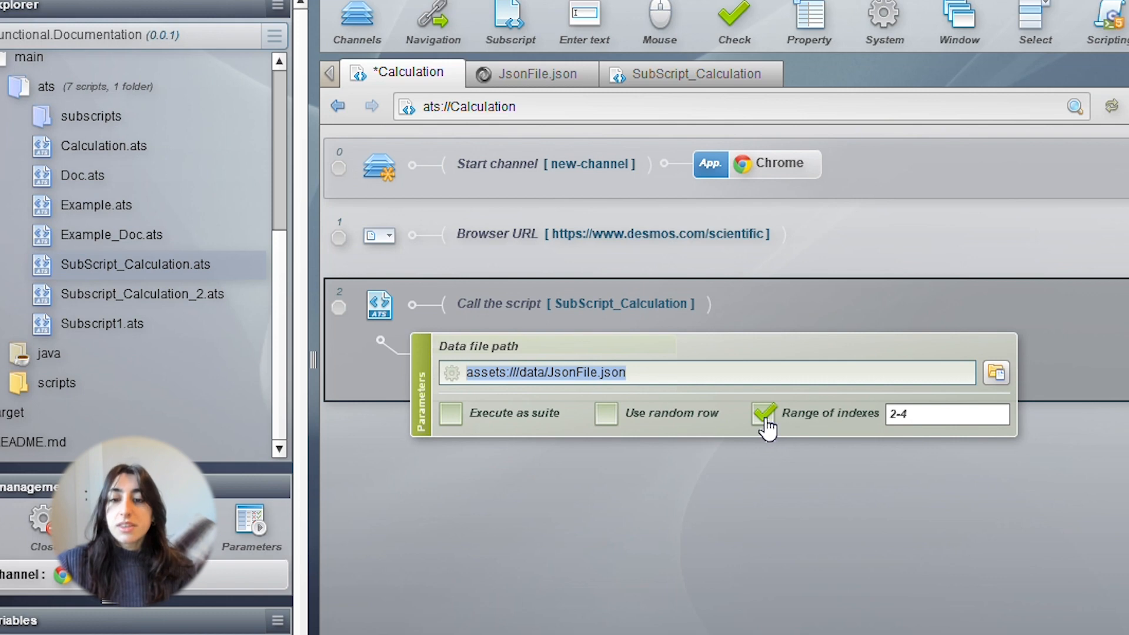
pyautogui.click(763, 414)
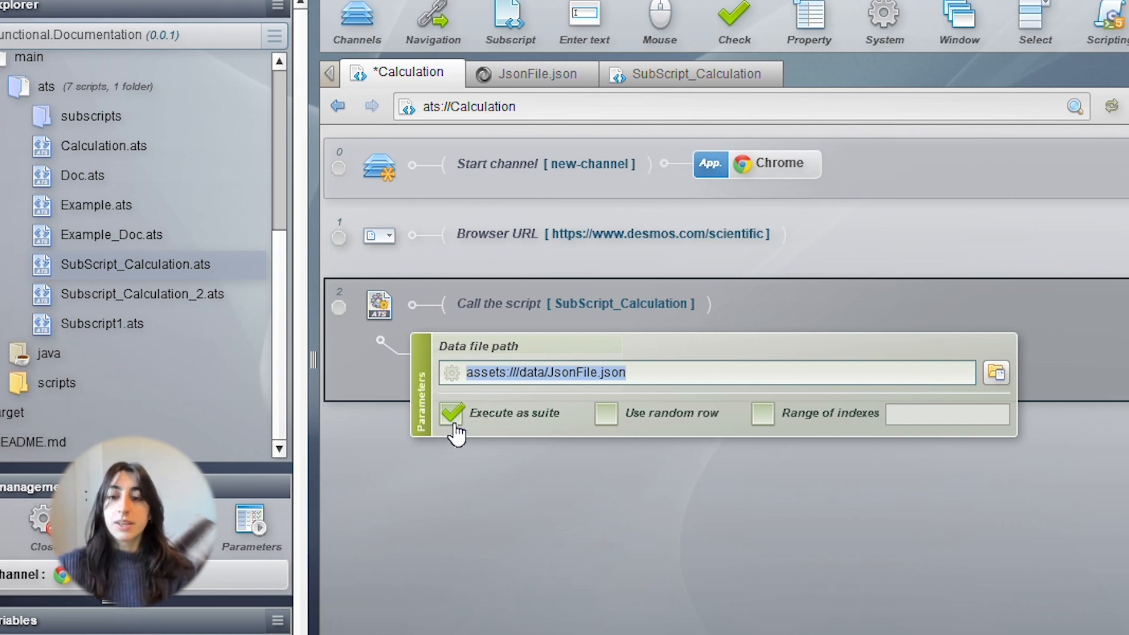
# - Tick Execute as suite so the subscript runs over every JsonFile.json row
pyautogui.click(451, 414)
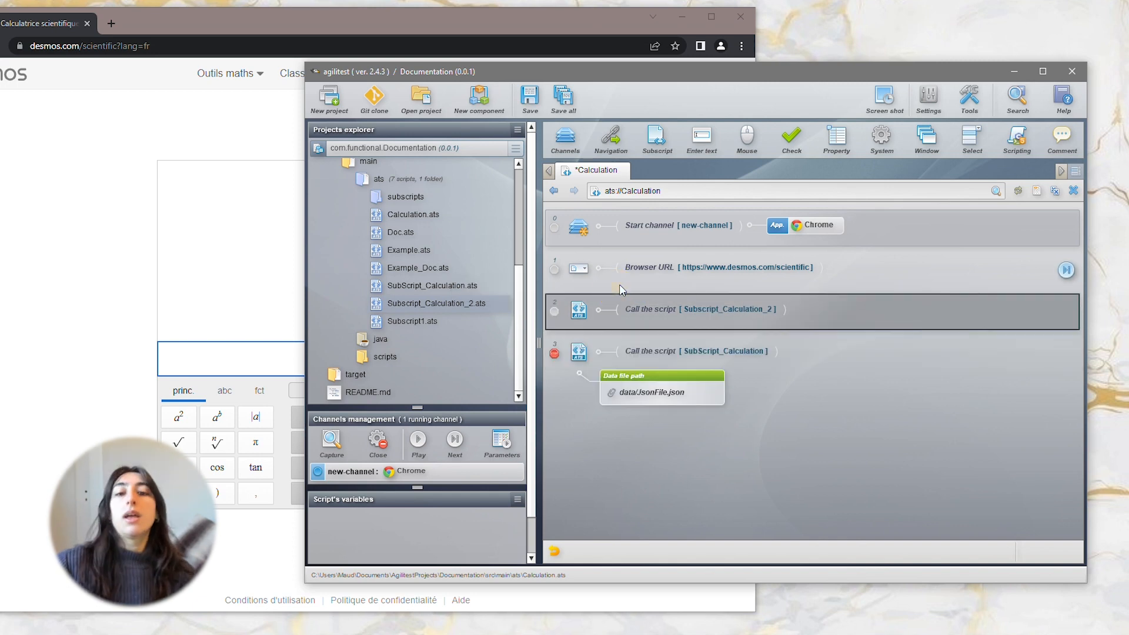
# - Open Subscript_Calculation_2, capture the Desmos '6' key as its element, and run the call
pyautogui.doubleClick(436, 304)
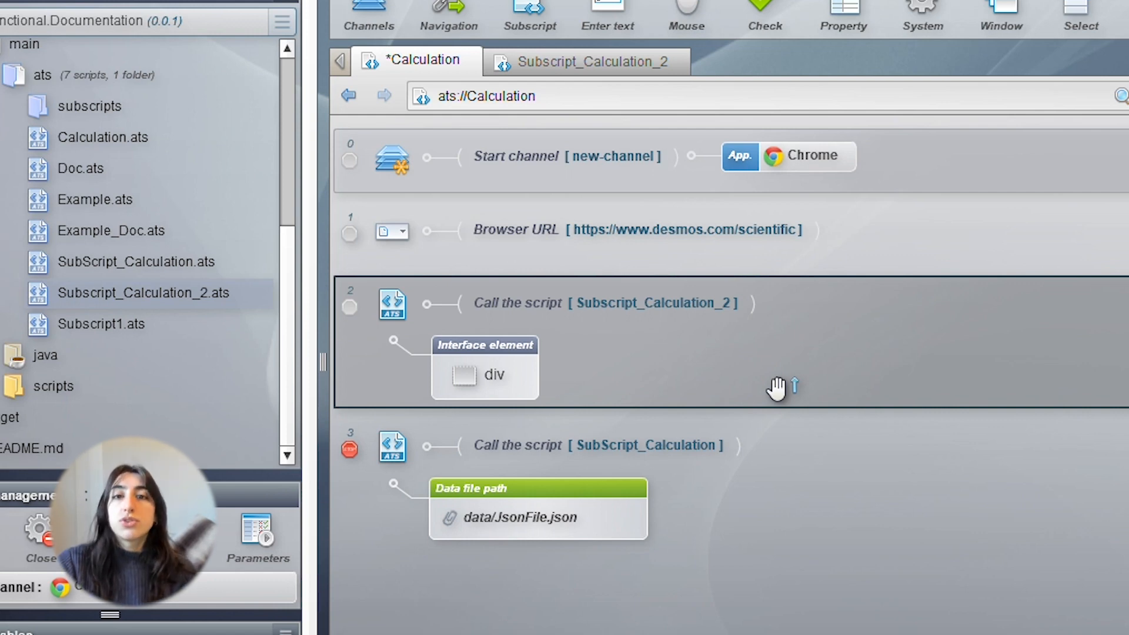
pyautogui.moveTo(742, 401)
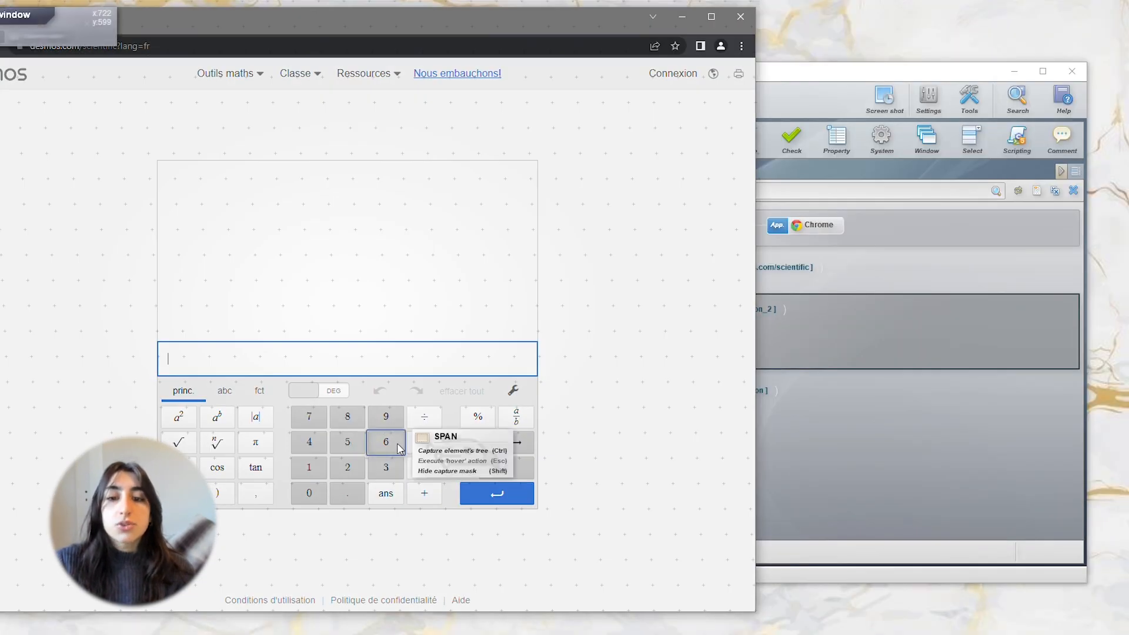
pyautogui.click(385, 441)
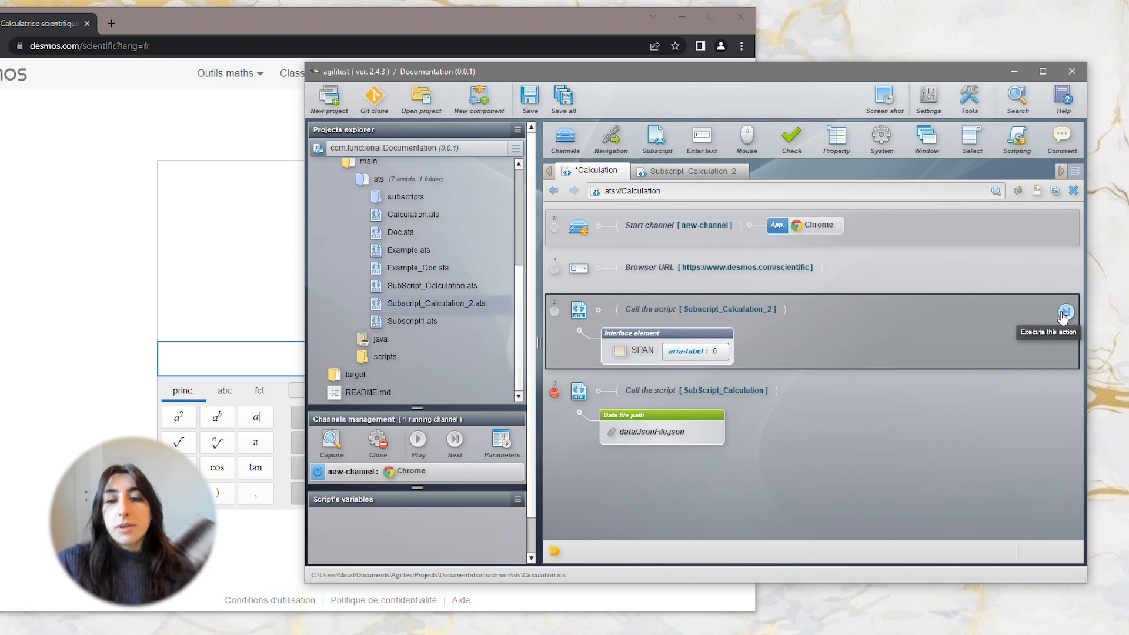
pyautogui.click(1065, 312)
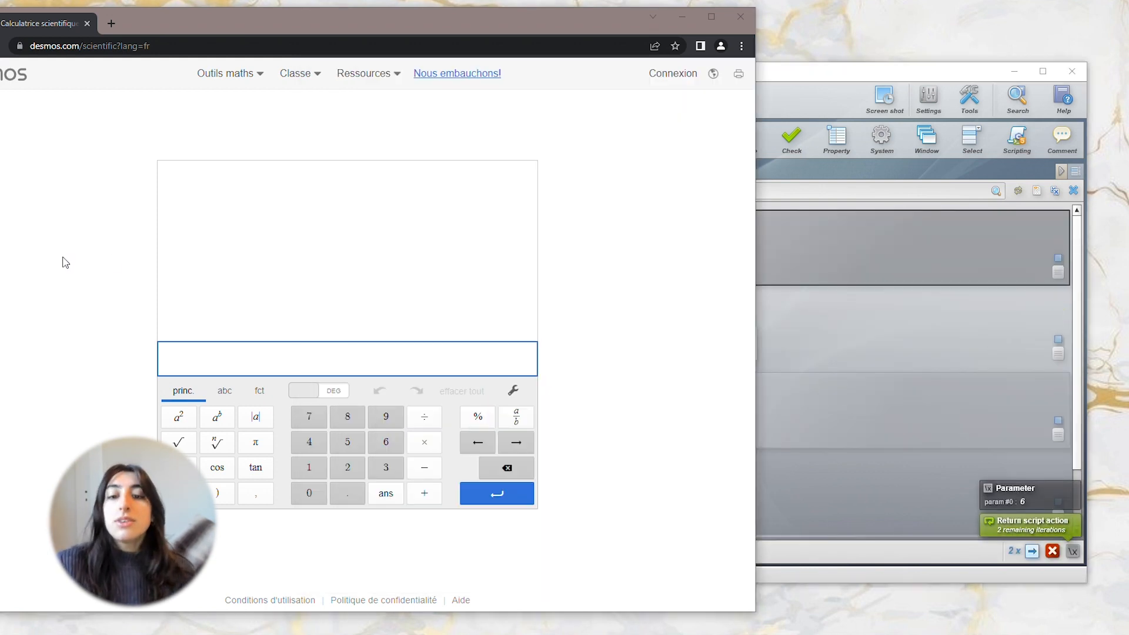